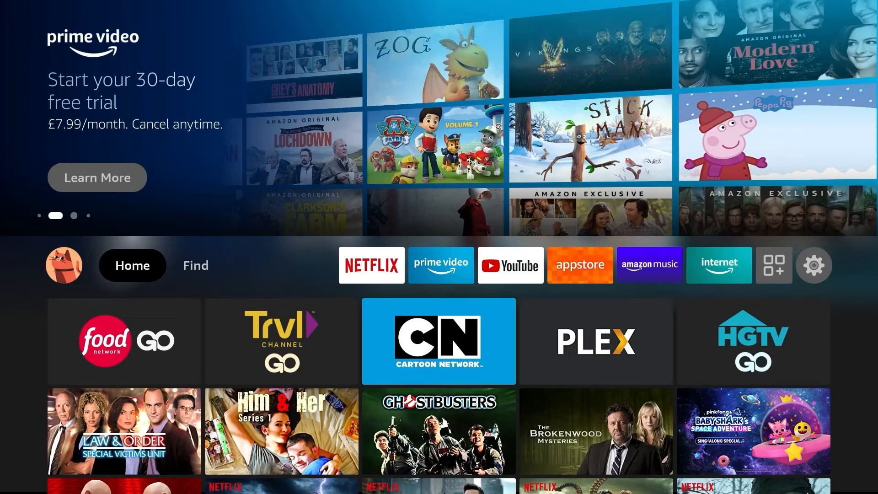
Search Find for 'Nord Vpn' using the suggested keyboard result
{"action": "left_click", "coordinate": [196, 265]}
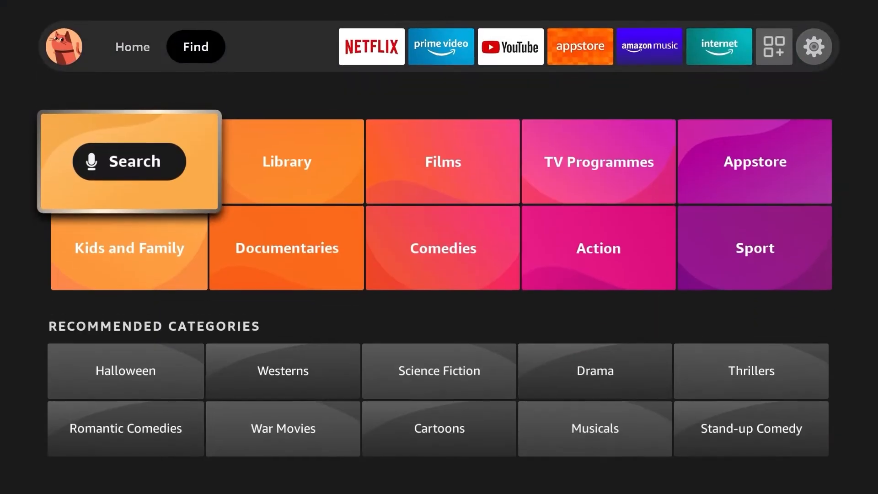
{"action": "left_click", "coordinate": [129, 161]}
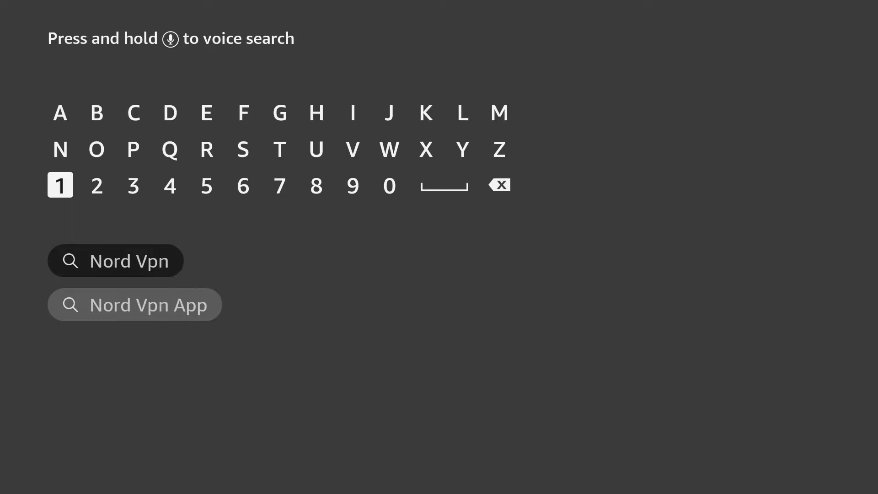
{"action": "left_click", "coordinate": [115, 260]}
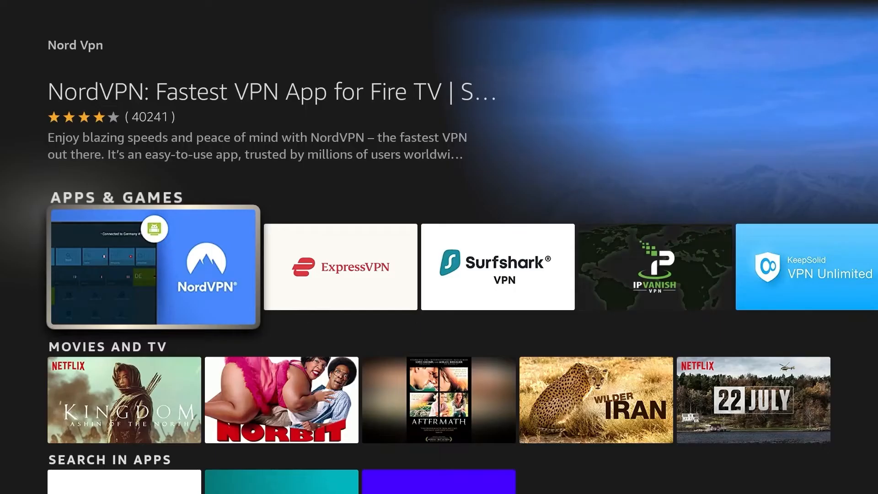
Open the NordVPN tile from Apps & Games and download the app
{"action": "left_click", "coordinate": [152, 267]}
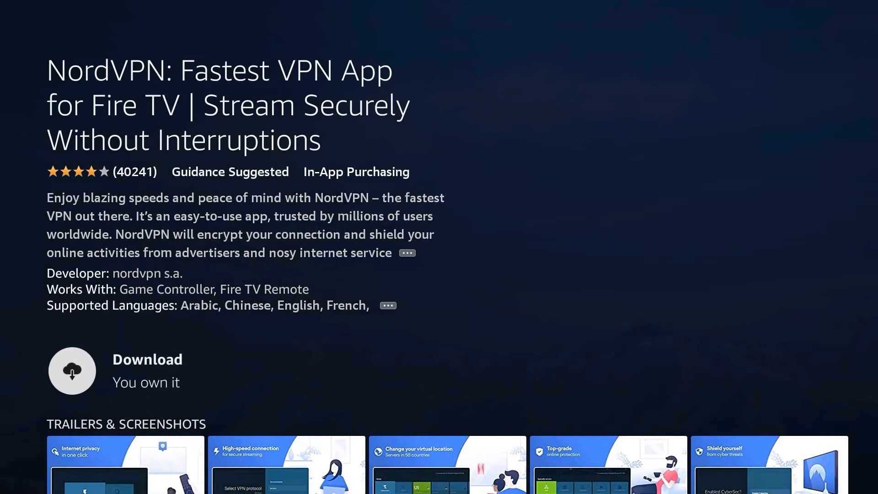
{"action": "left_click", "coordinate": [71, 370]}
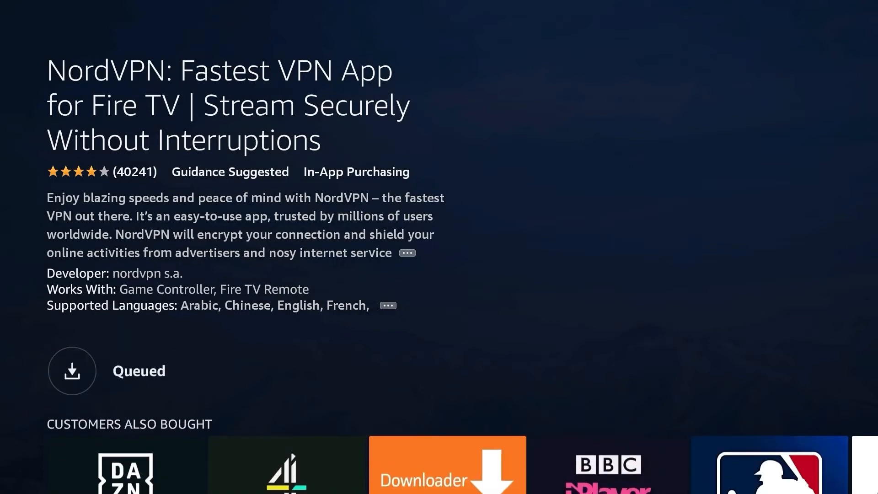
{"action": "left_click", "coordinate": [72, 371]}
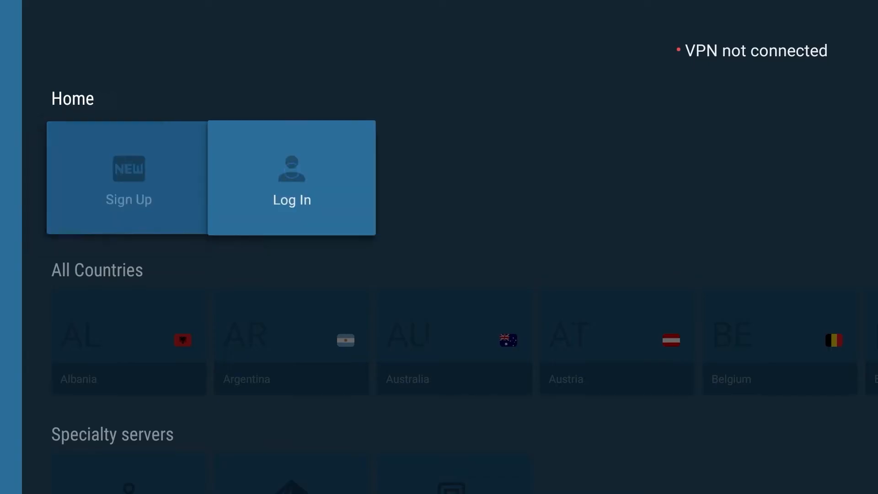
Choose Log In on the NordVPN home screen to reach device login
{"action": "left_click", "coordinate": [292, 177]}
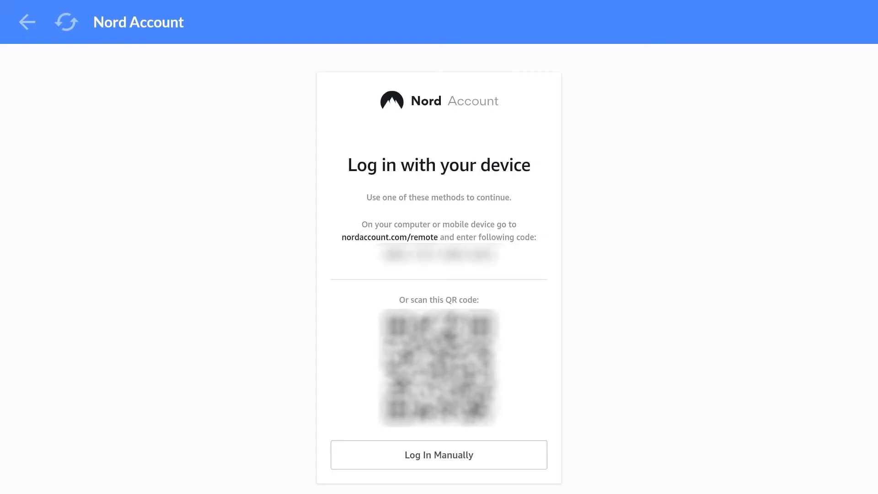